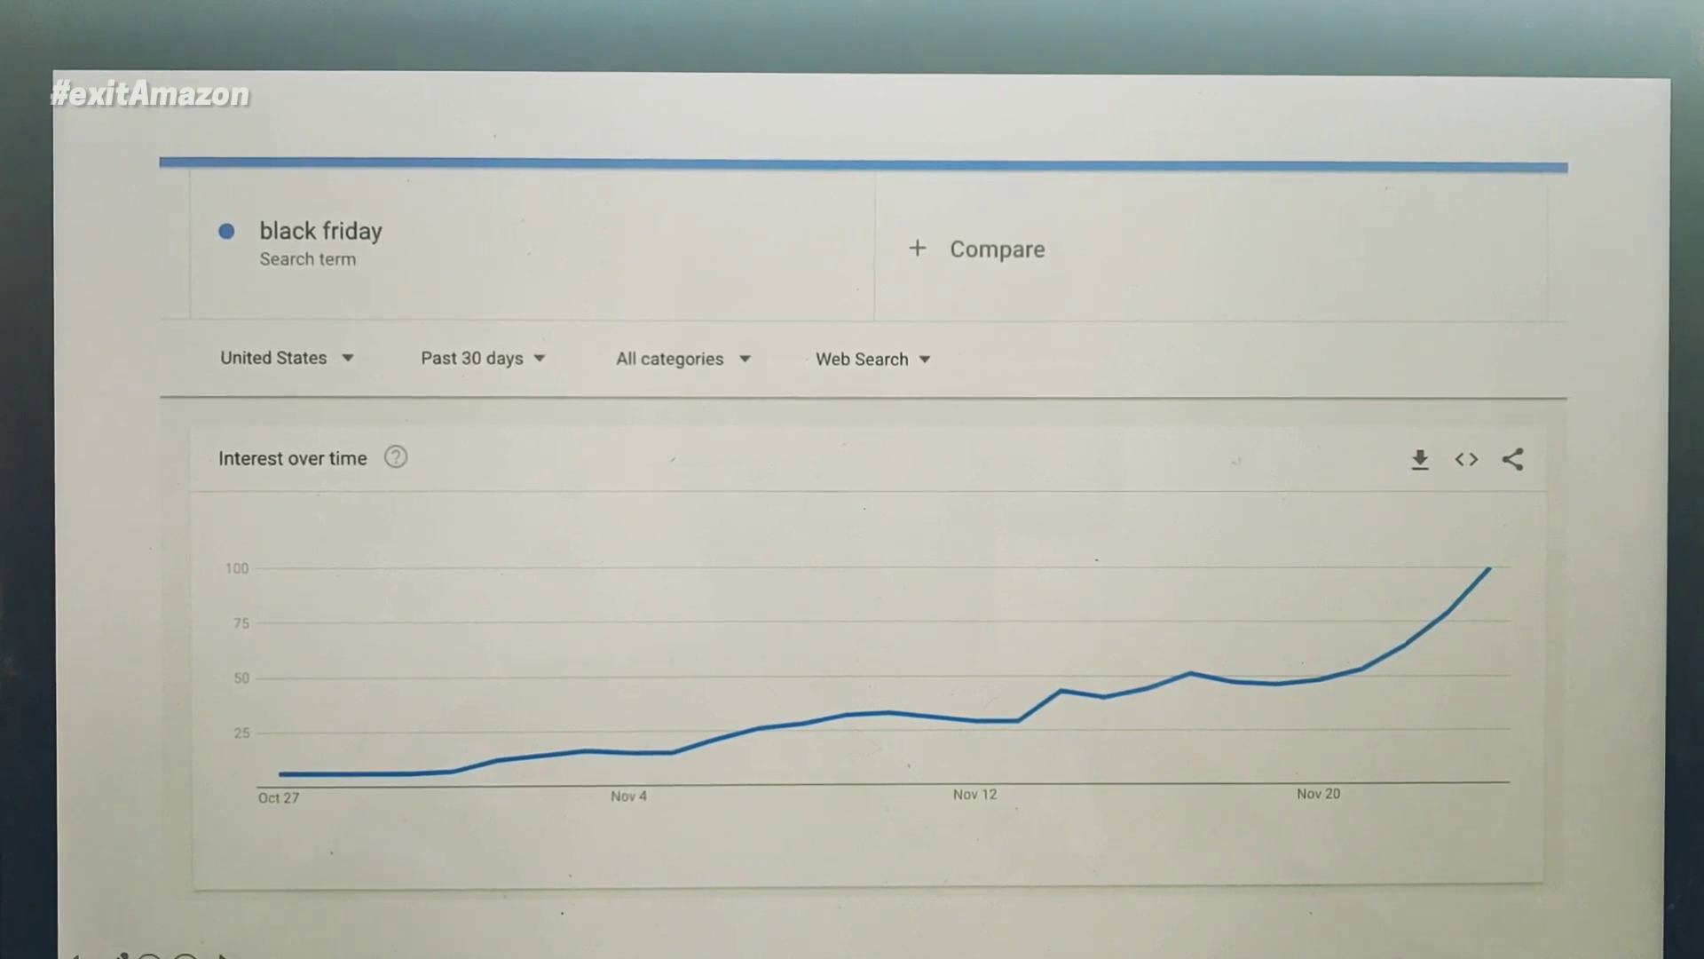
mouse_move(848, 491)
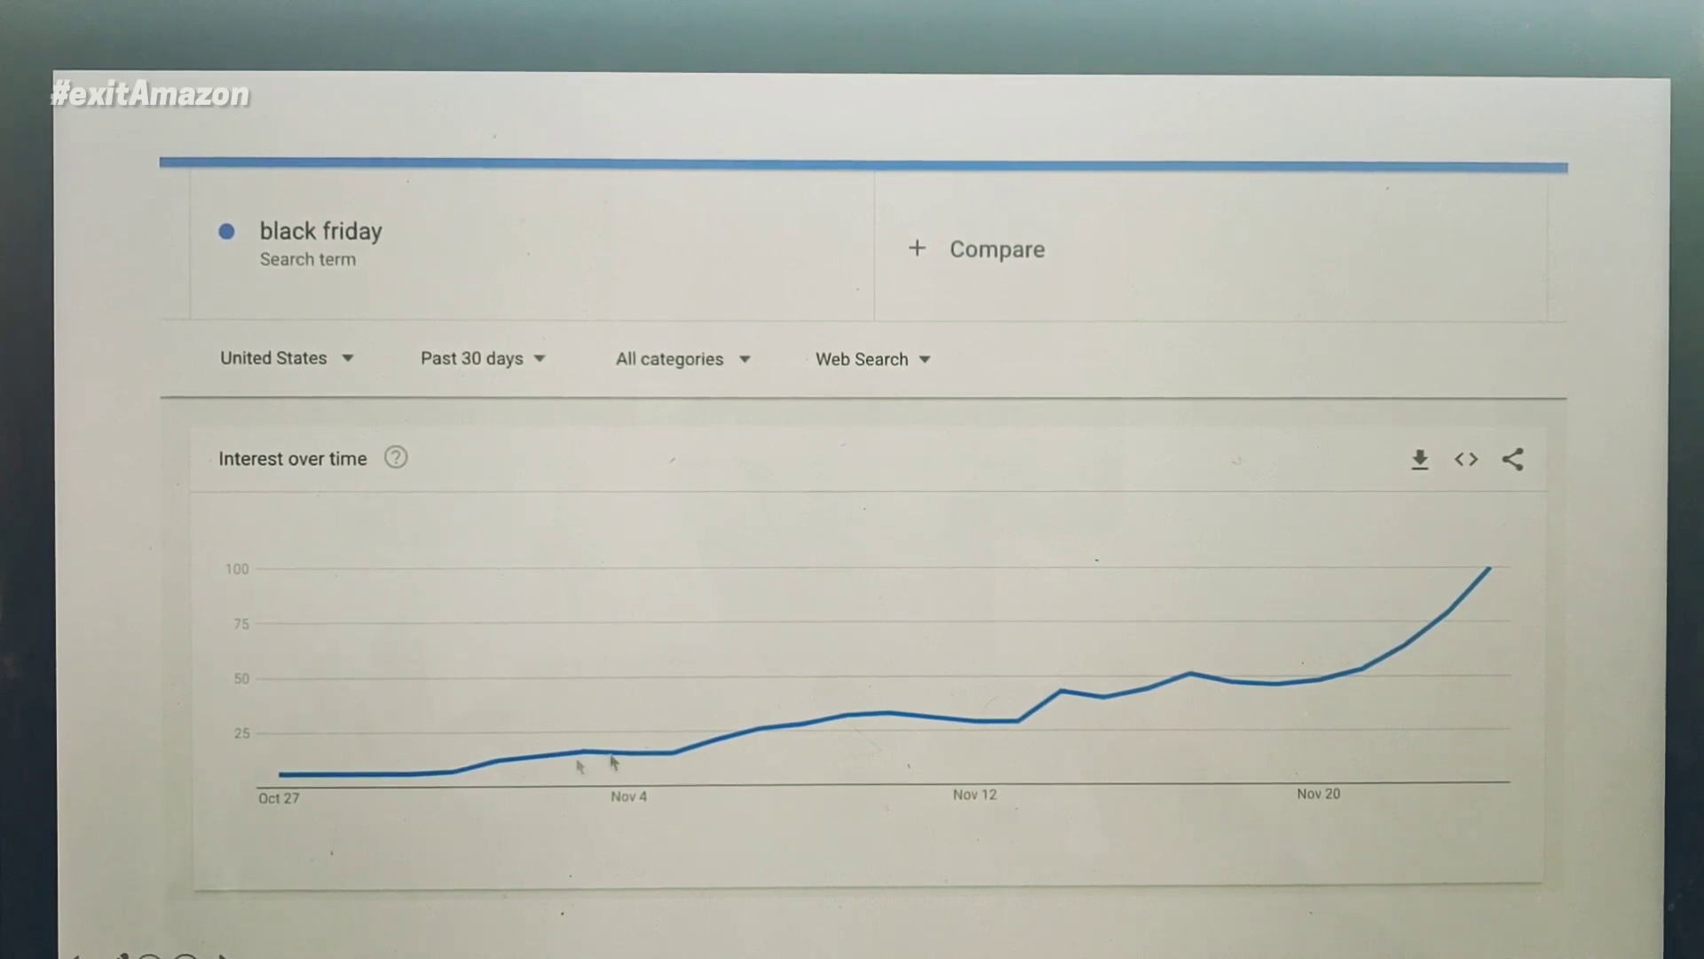
mouse_move(1218, 698)
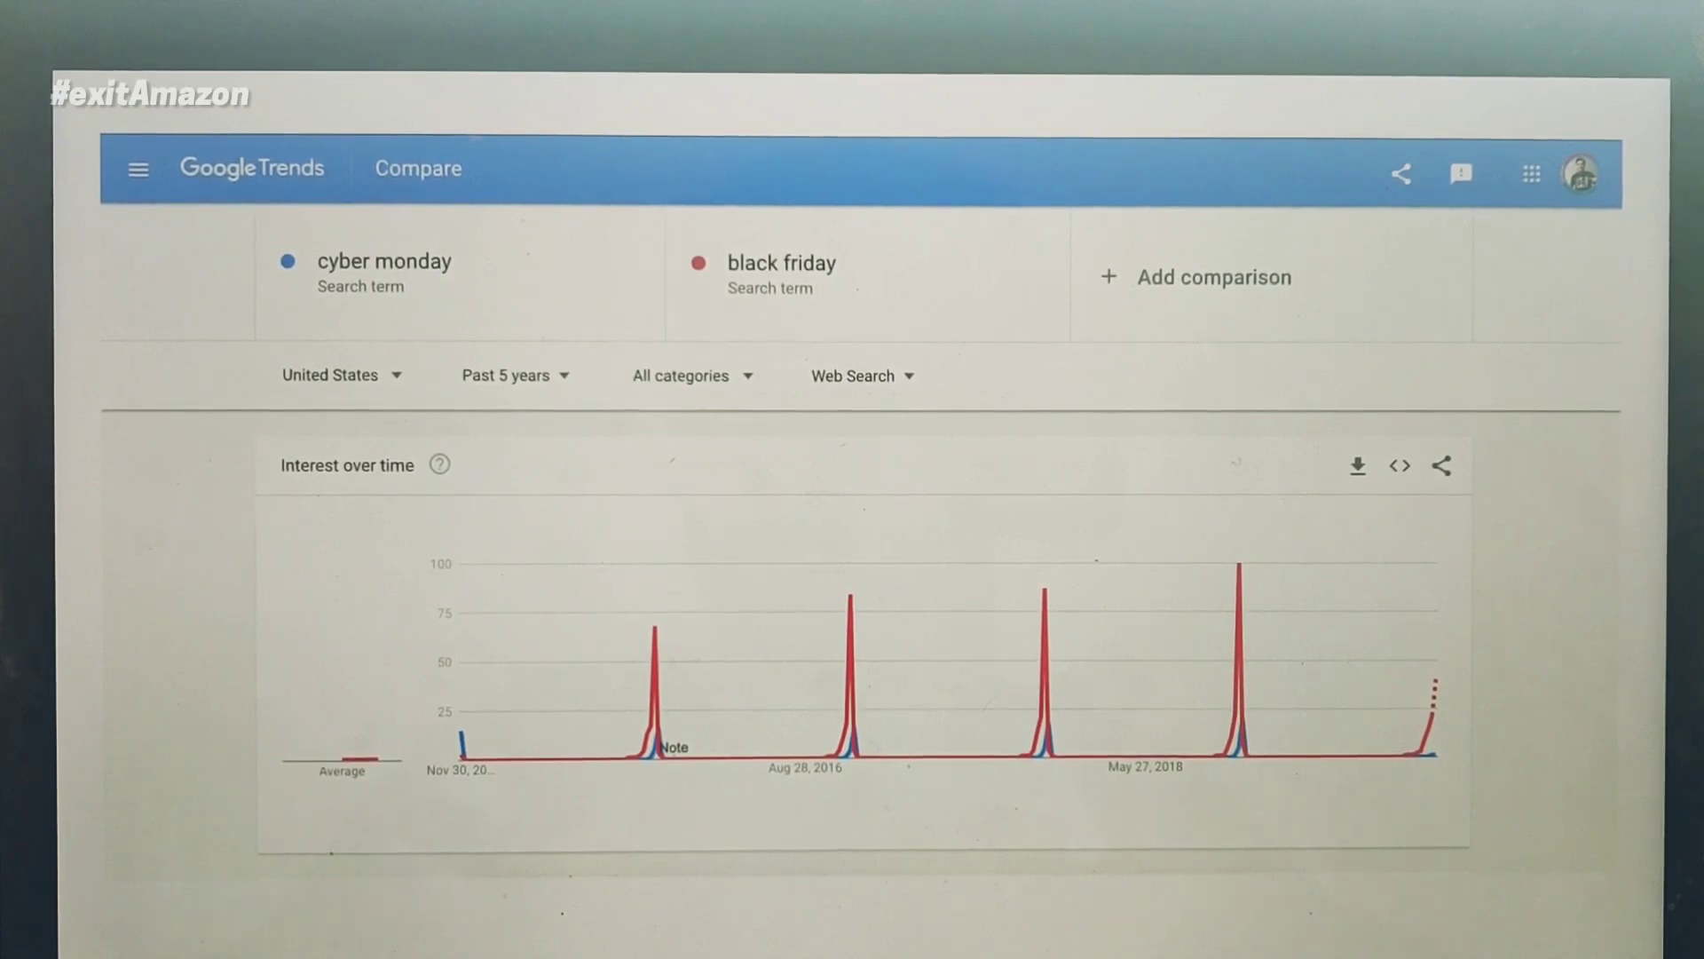
click(505, 375)
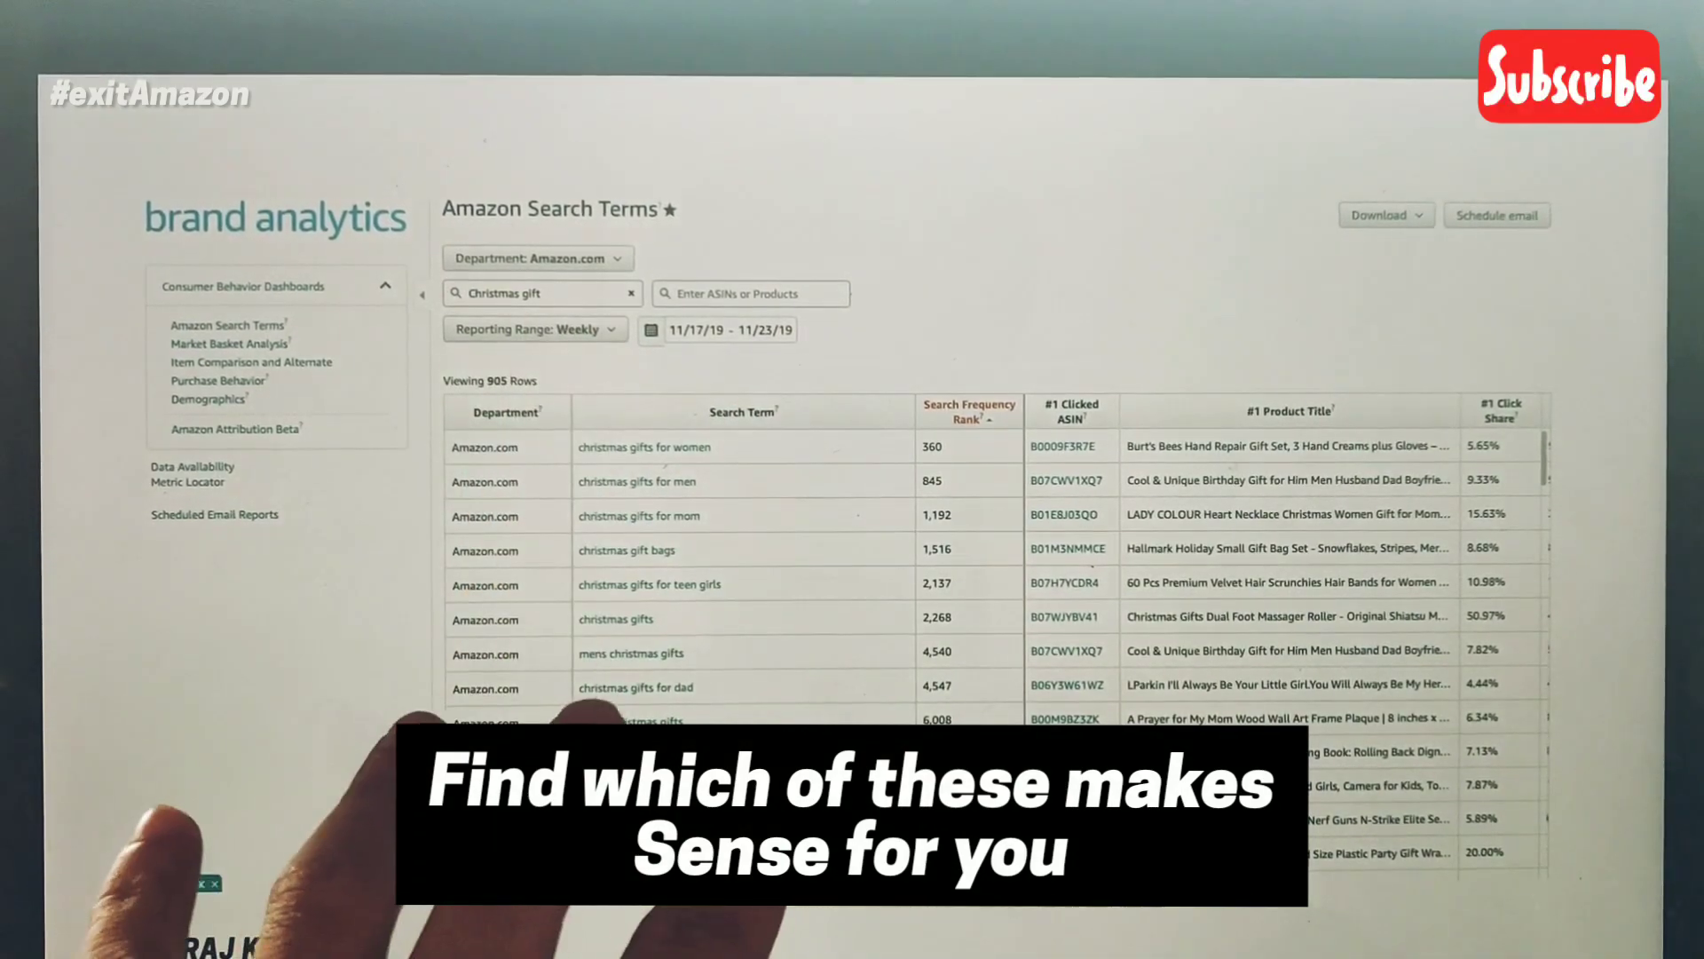
mouse_move(707, 653)
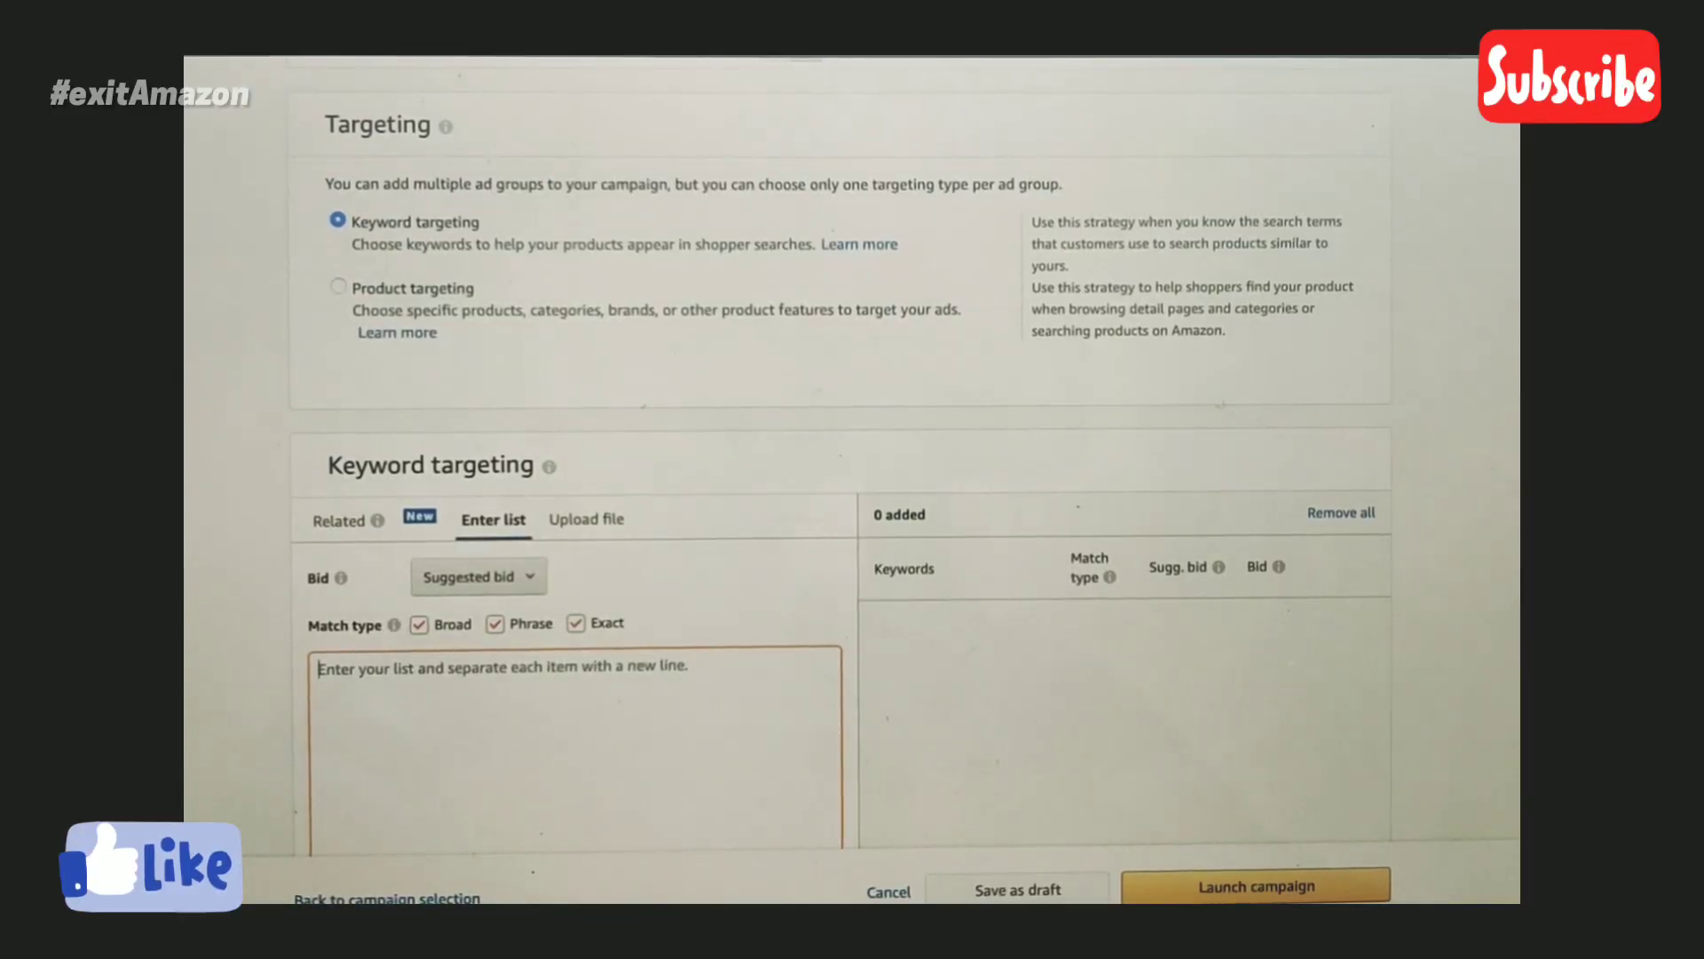
Browse suggestions for 'black friday' and 'black friday baby', then start typing 'holiday gifts'.
click(341, 726)
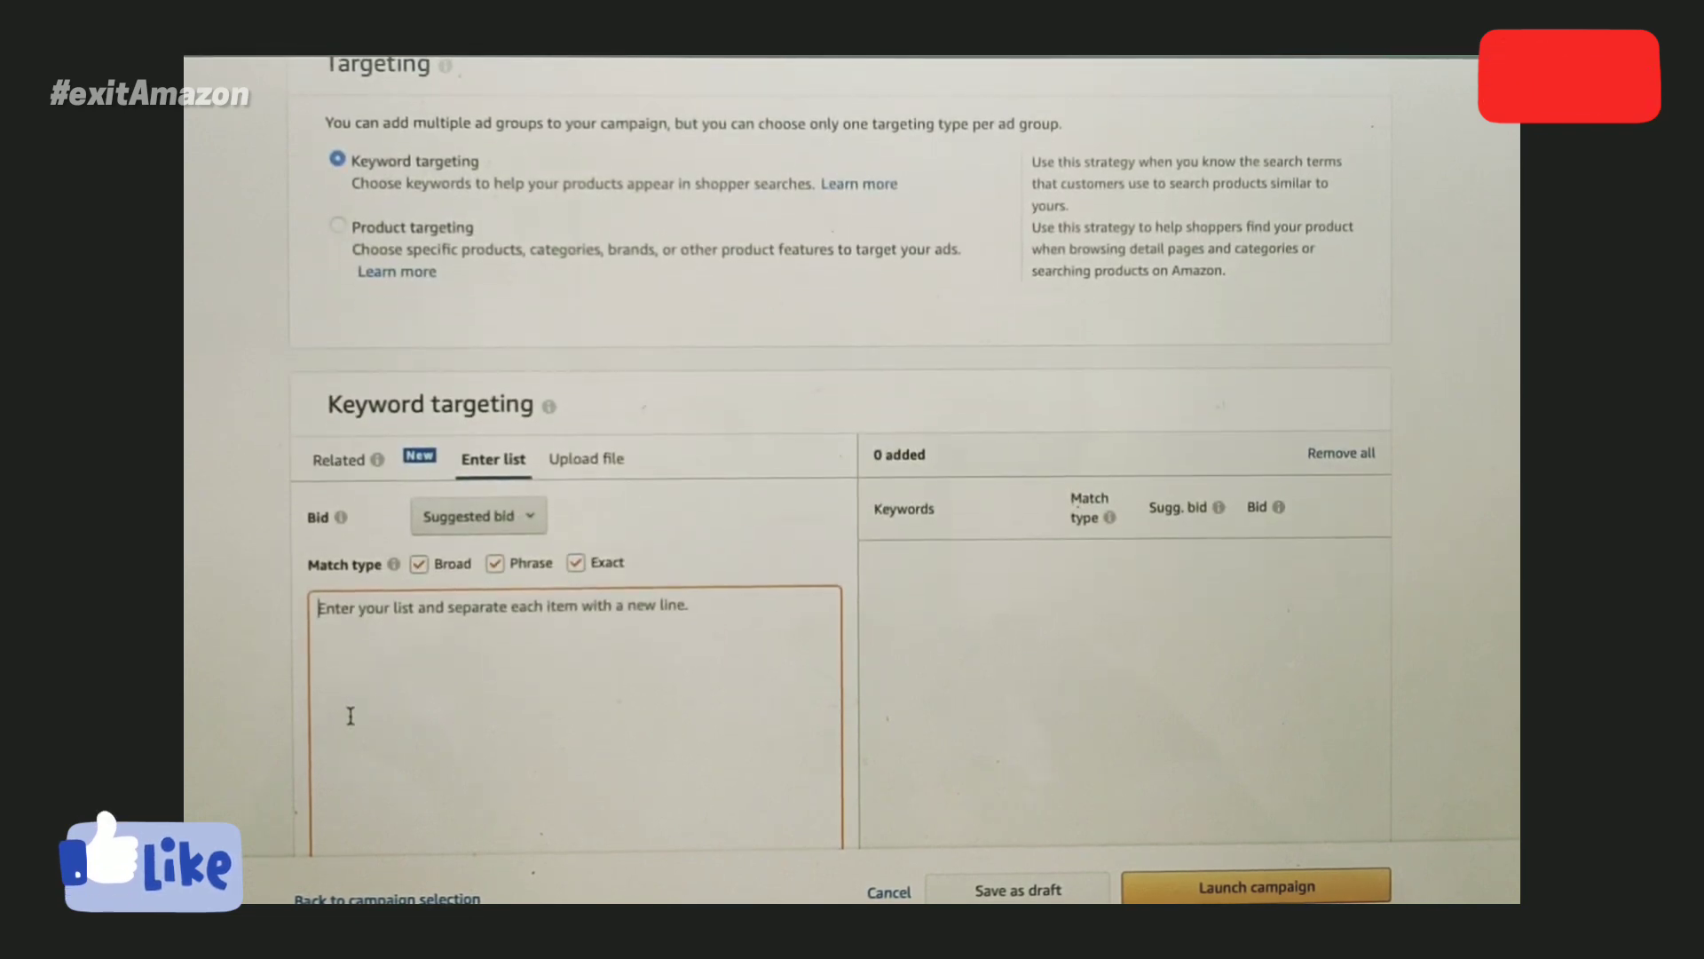
text(black friday)
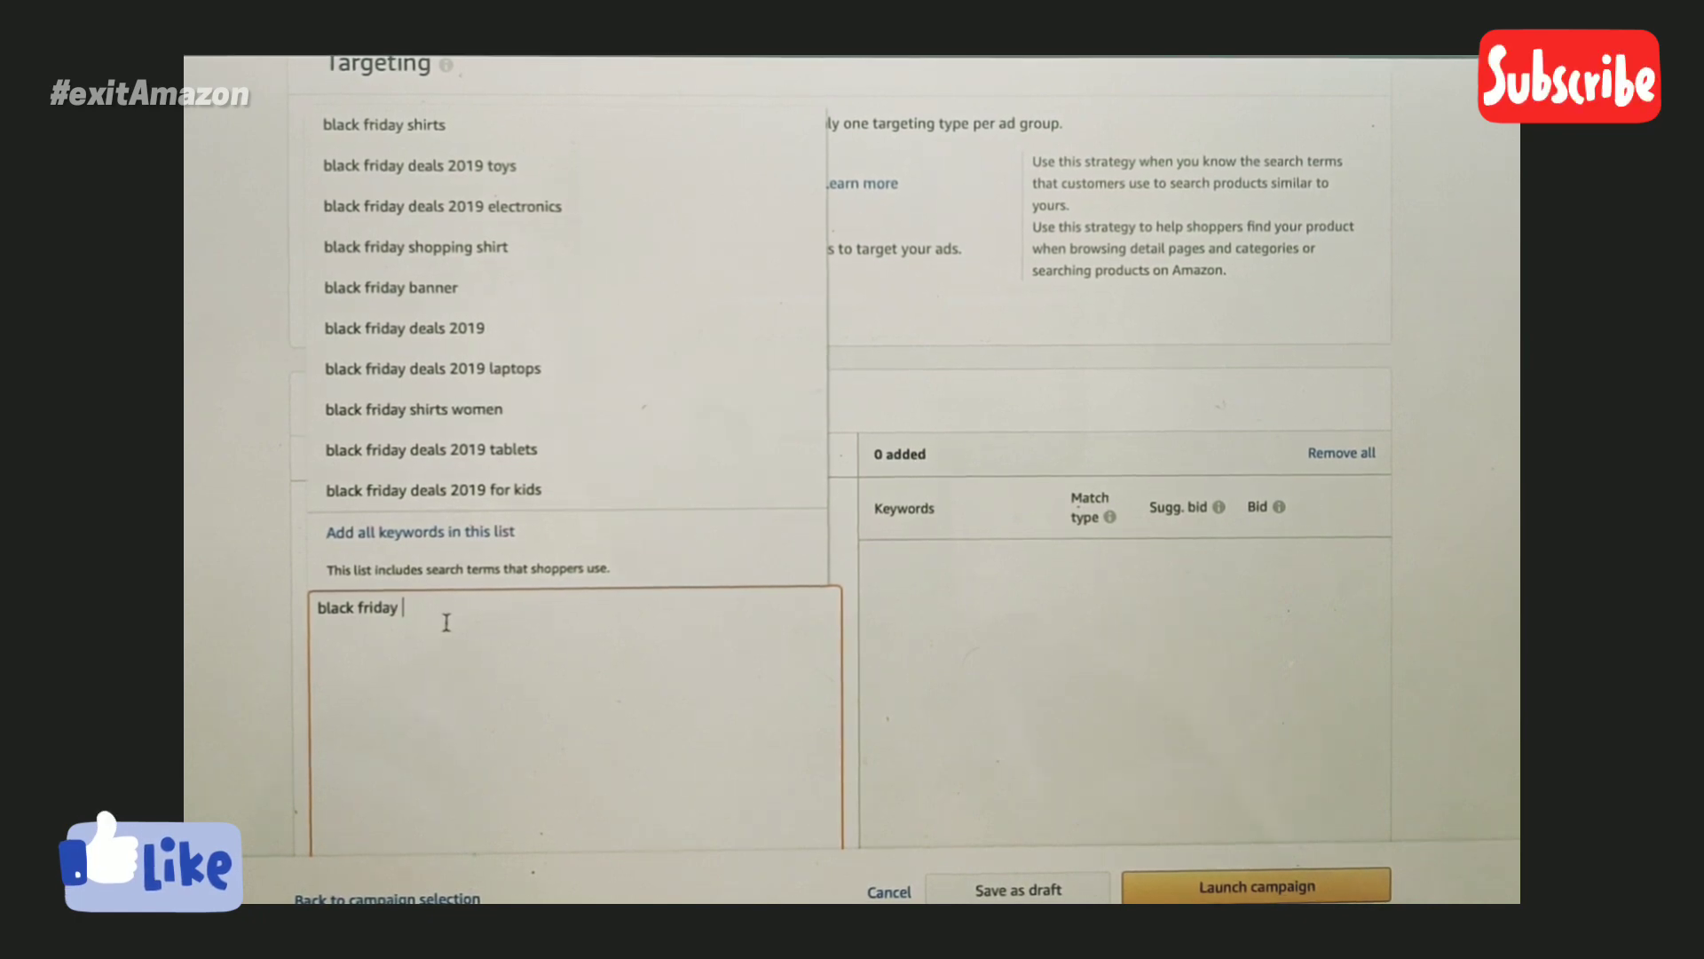
double_click(357, 606)
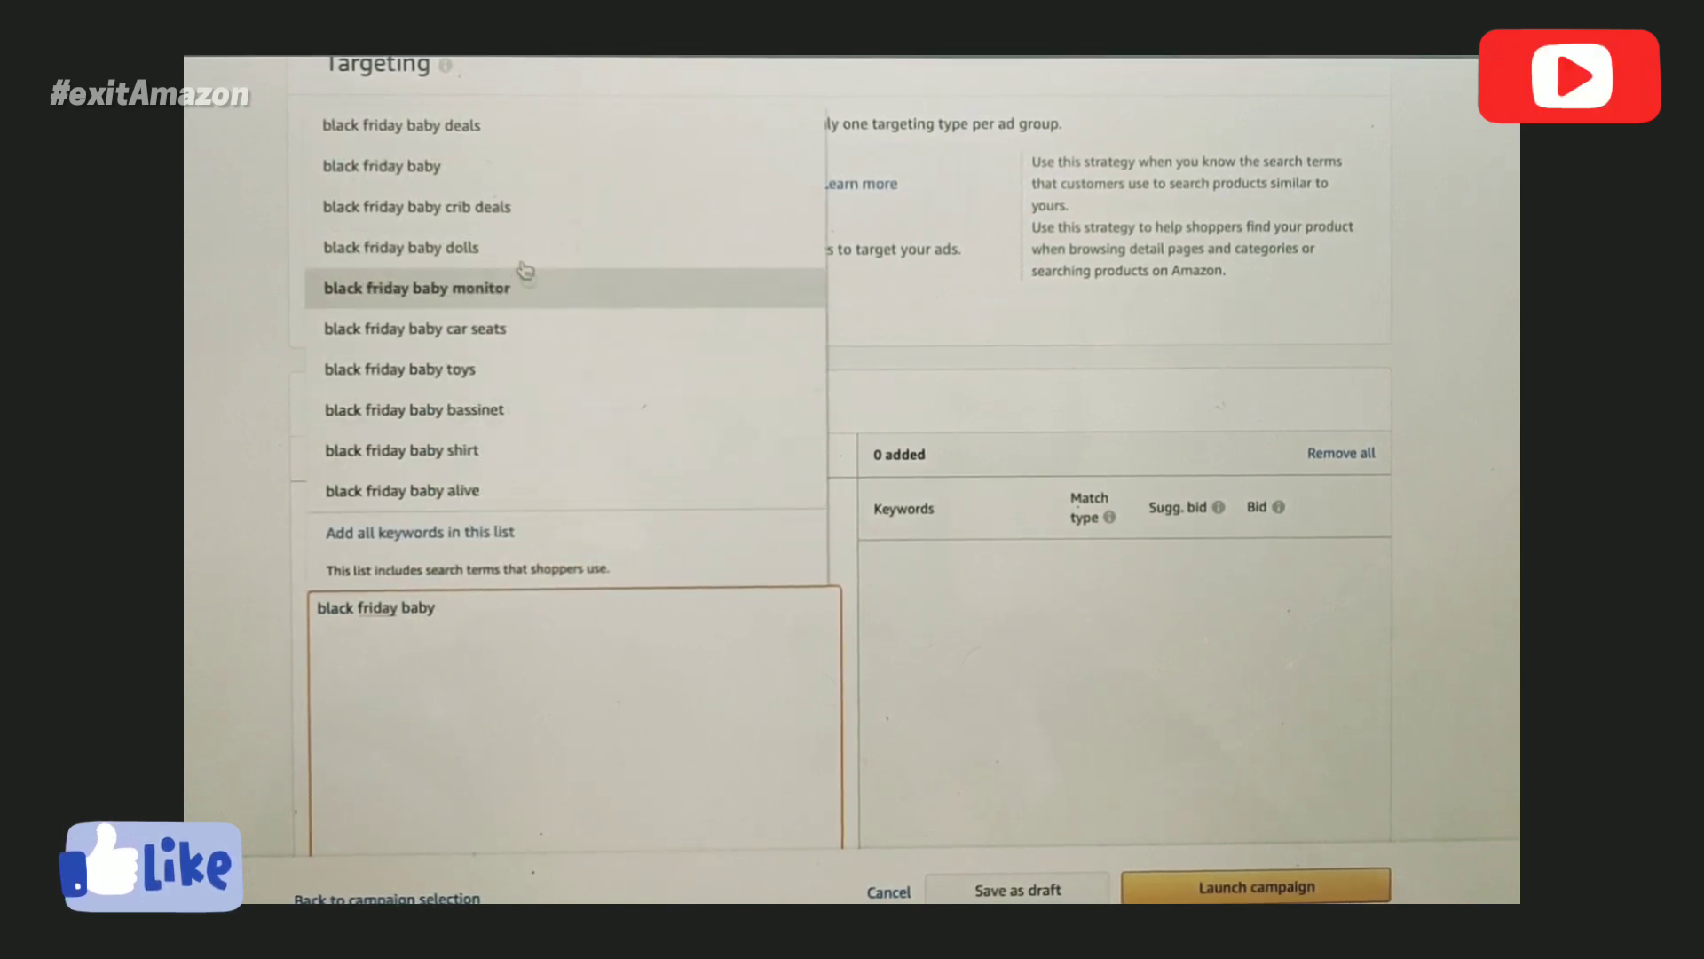
mouse_move(554, 213)
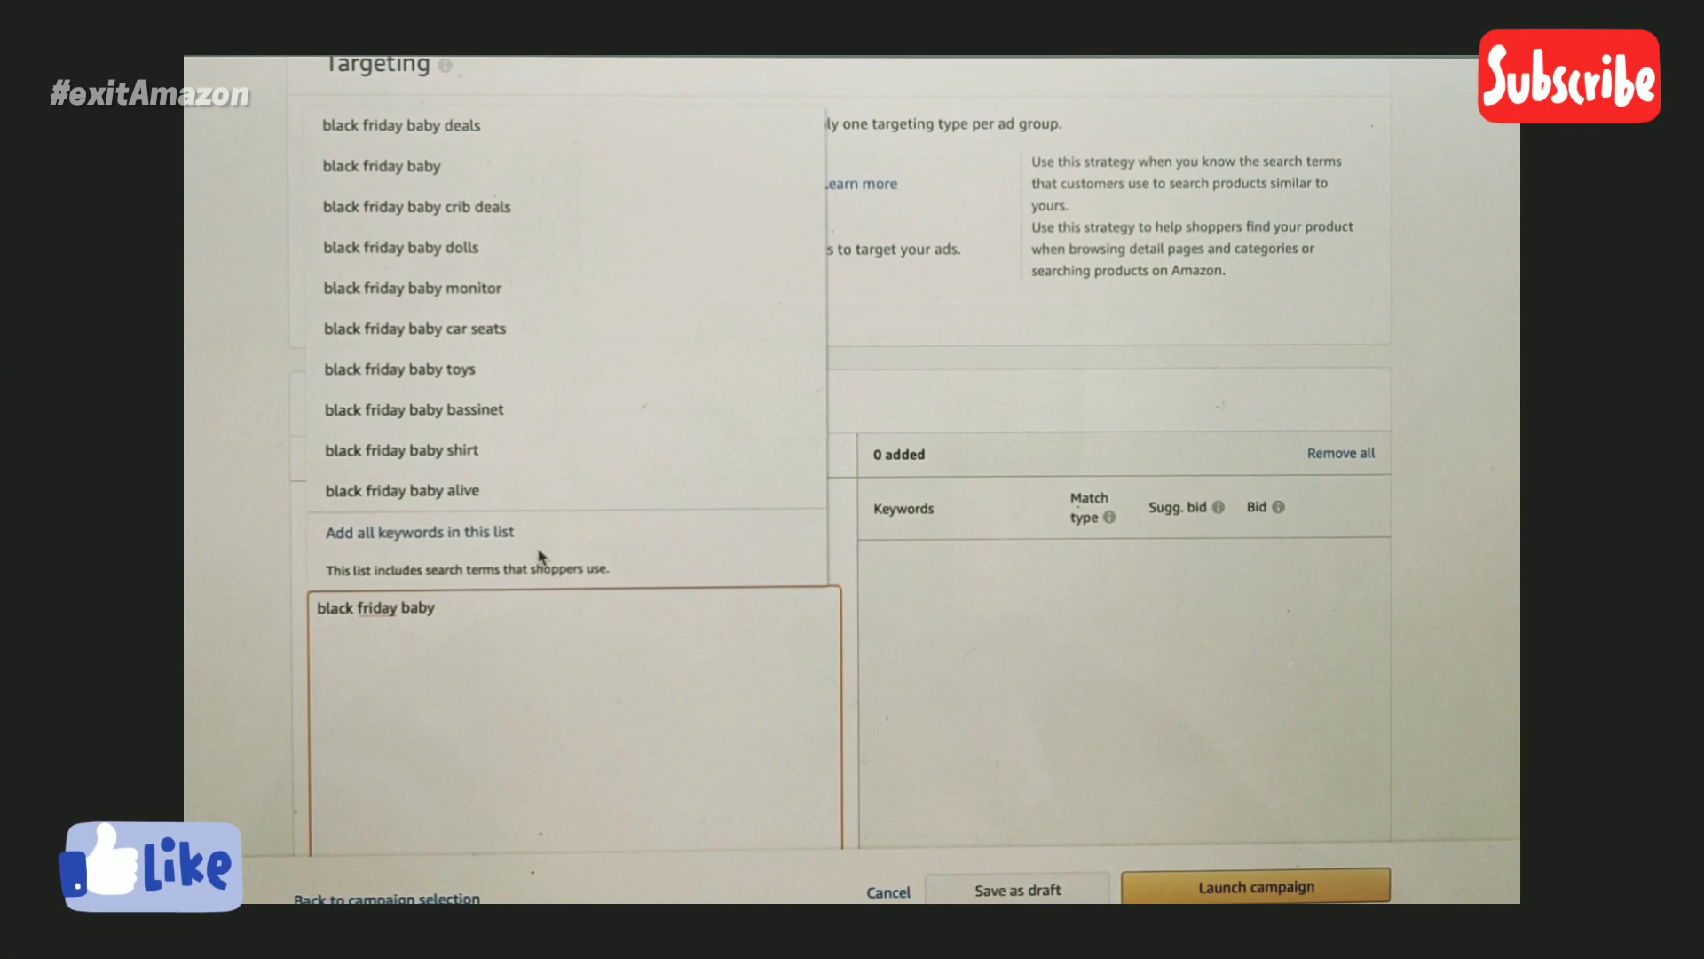
double_click(412, 607)
text(holiday gifts 201)
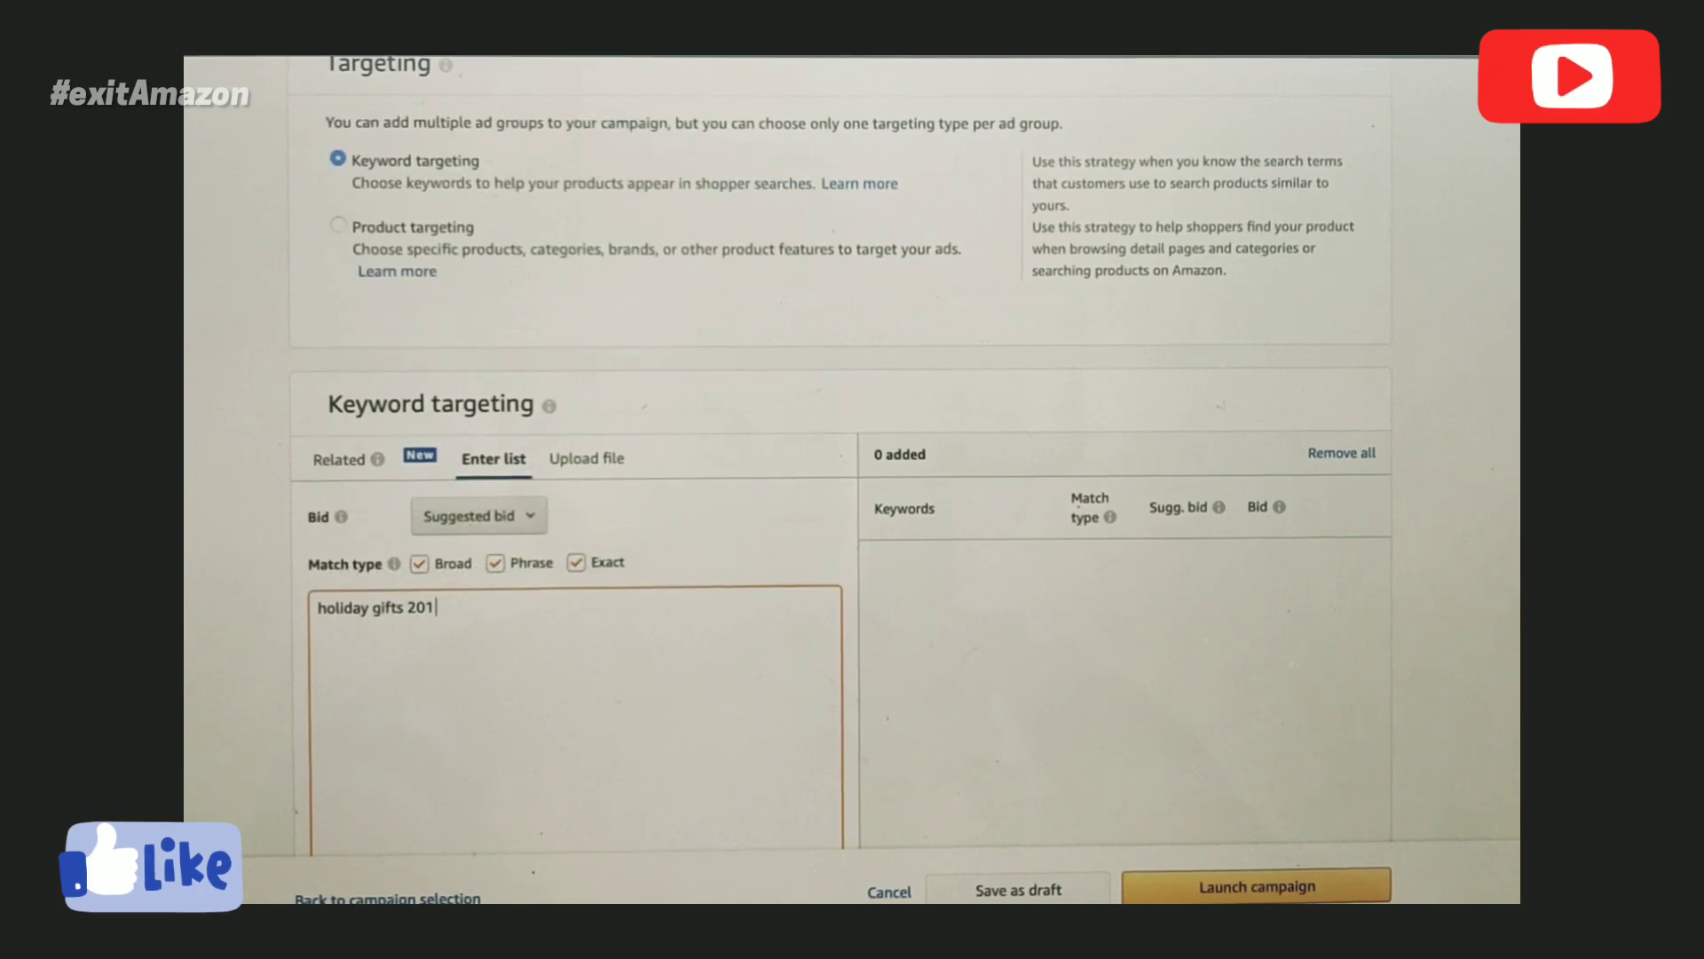
Extend the entry to 'holiday gifts for' to list recipient suggestions like women and friends.
text(9)
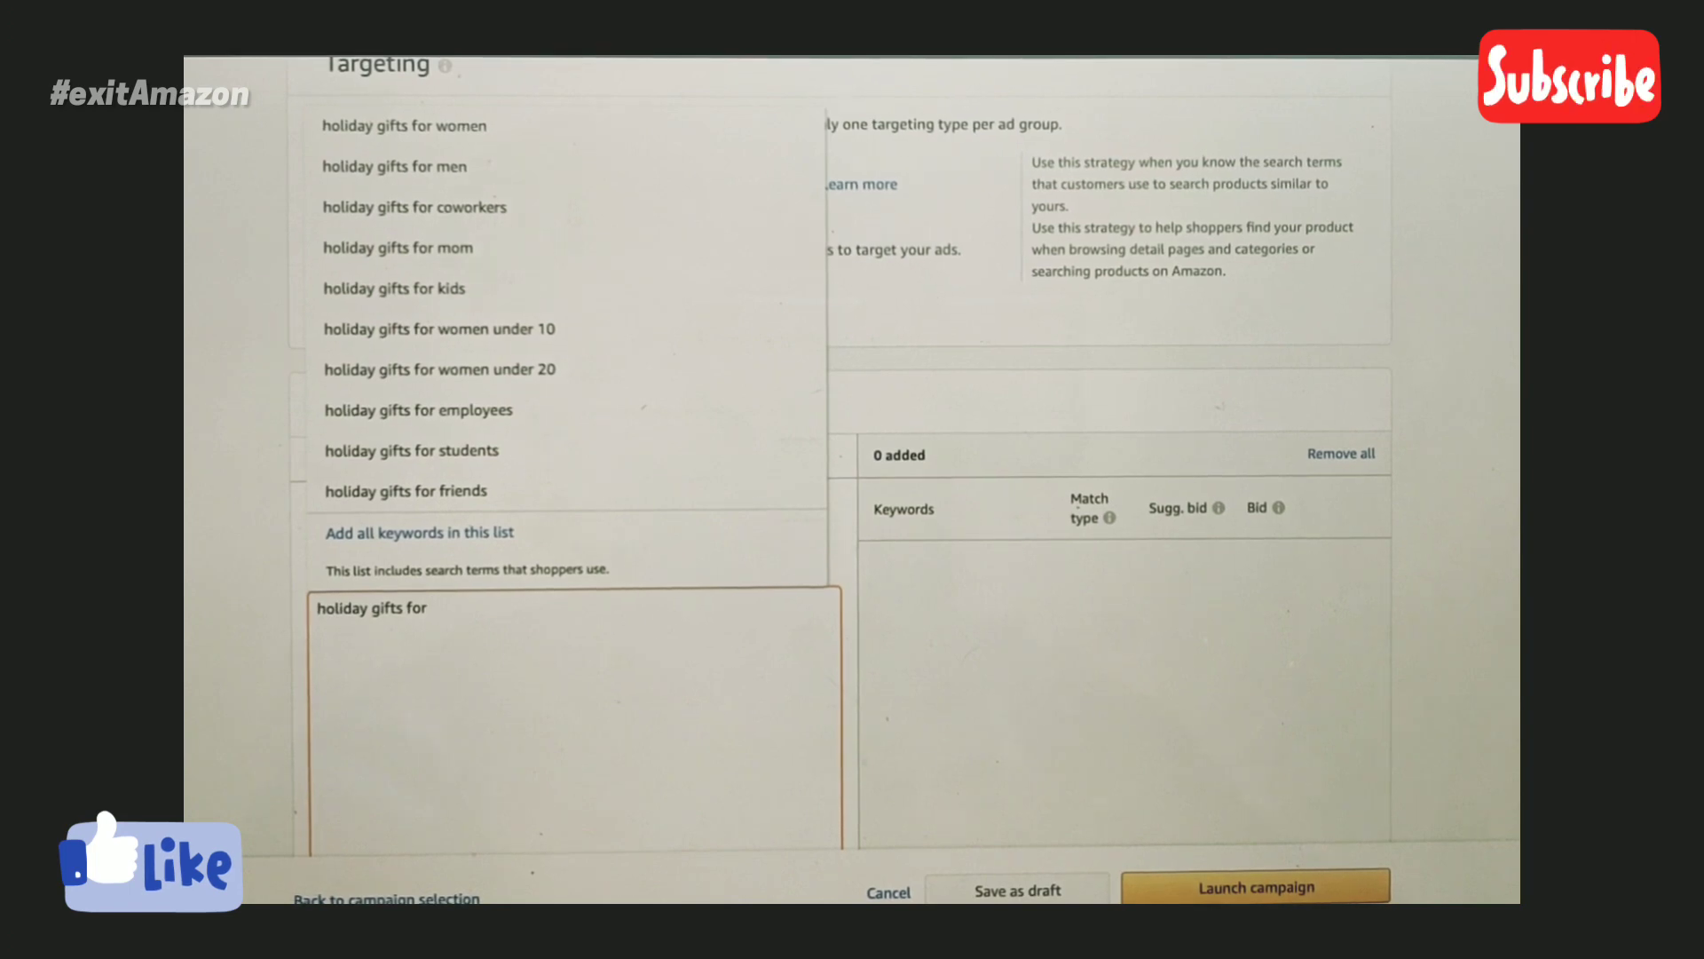
Try recipient letters f and m, then n, showing neighbors, nurses and newborns.
text(f)
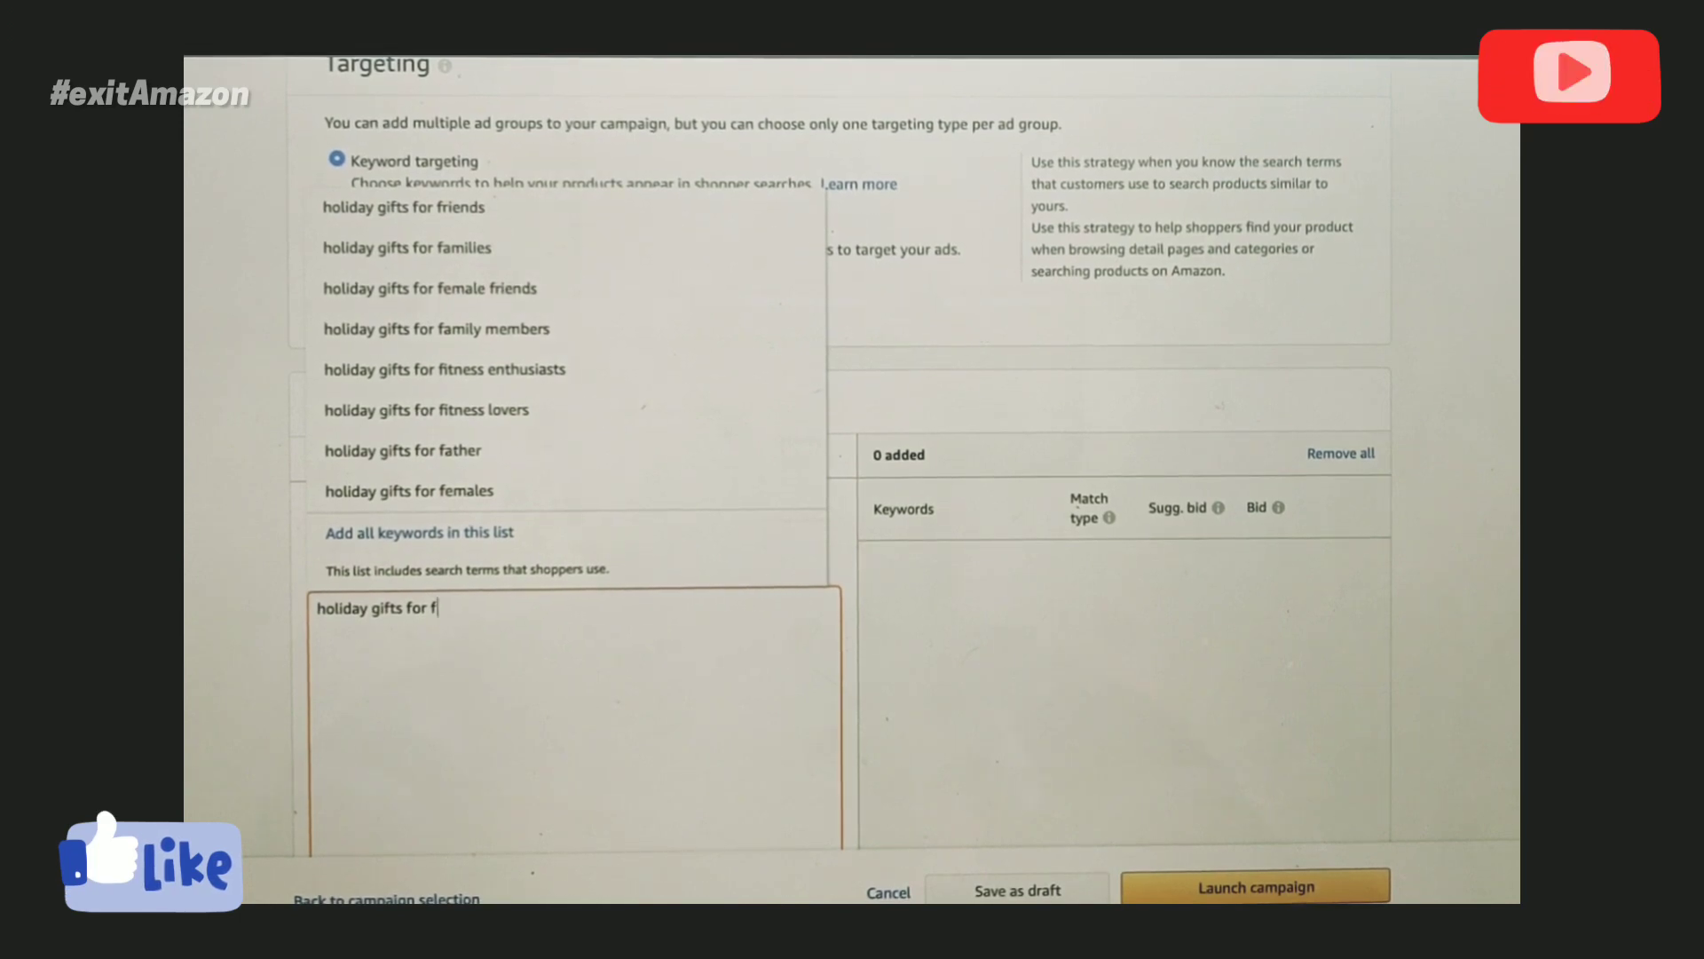
text(m)
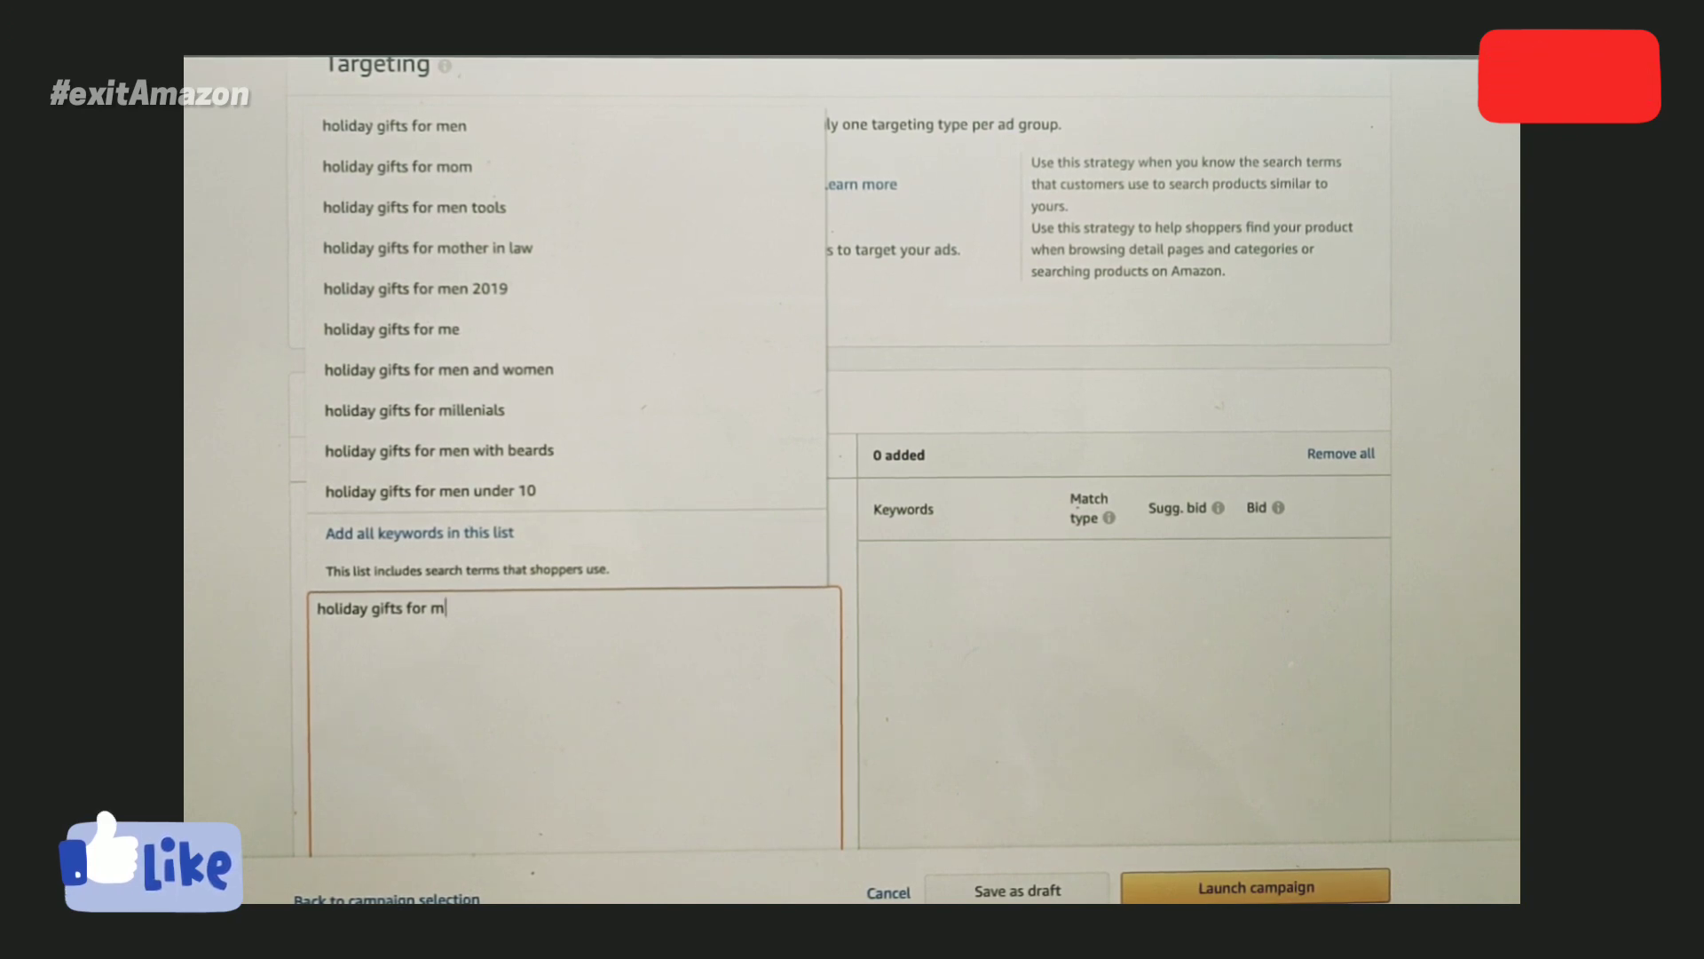
key(Backspace)
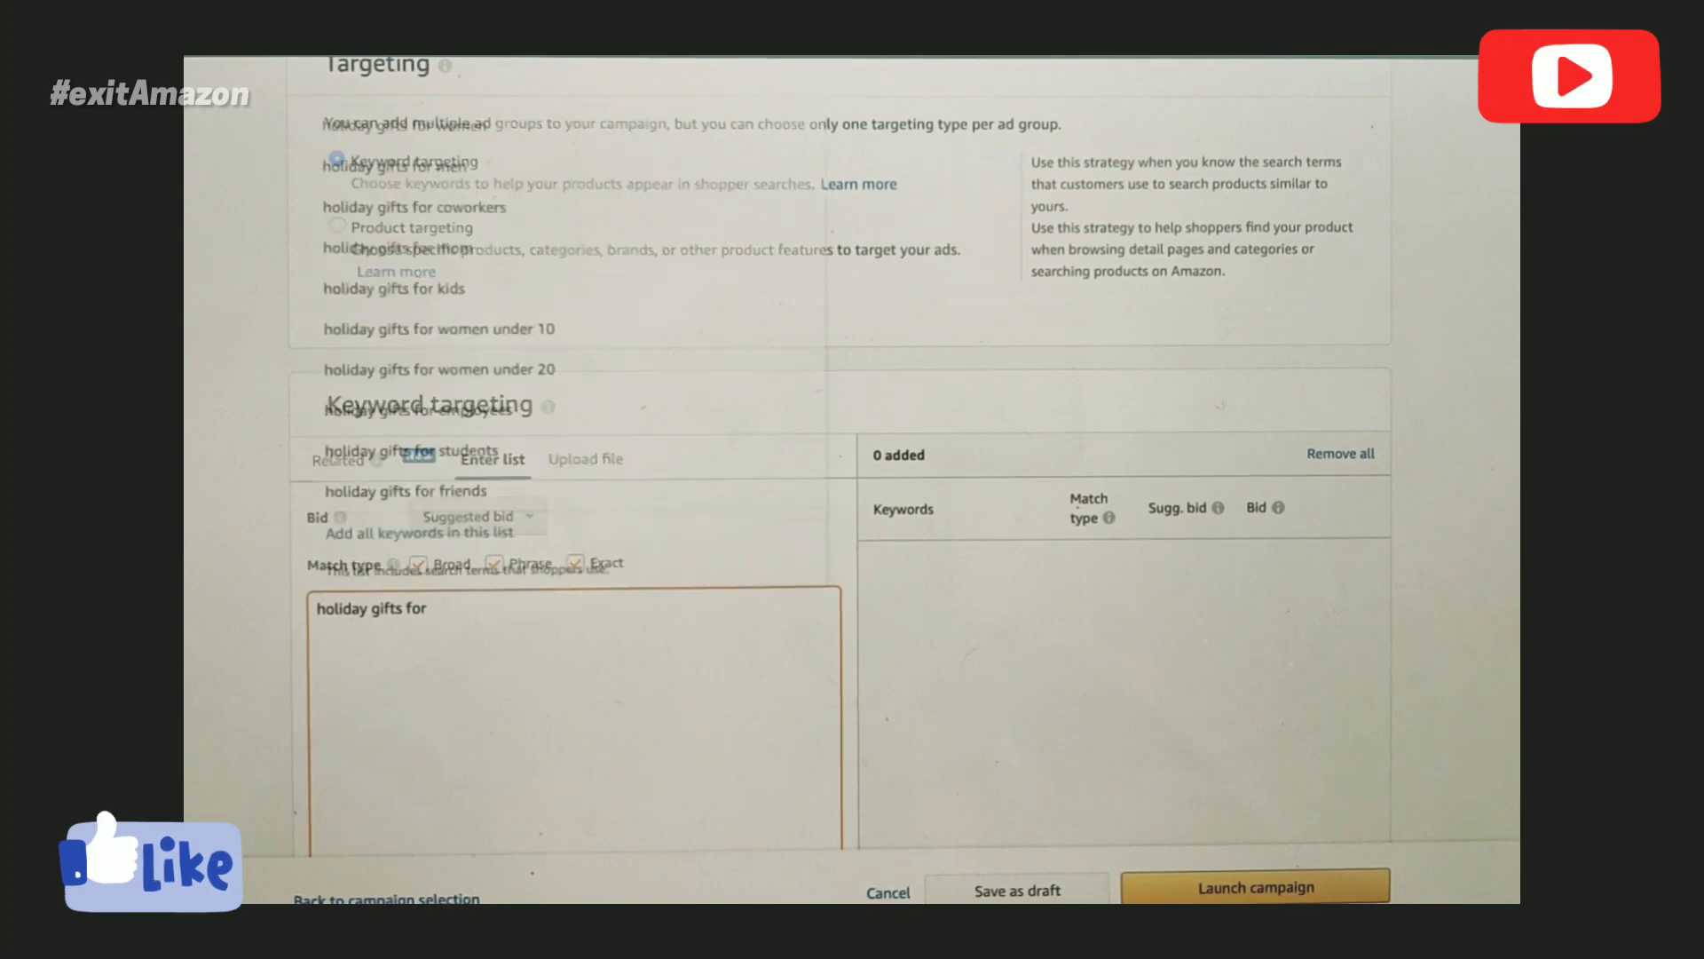
text(n)
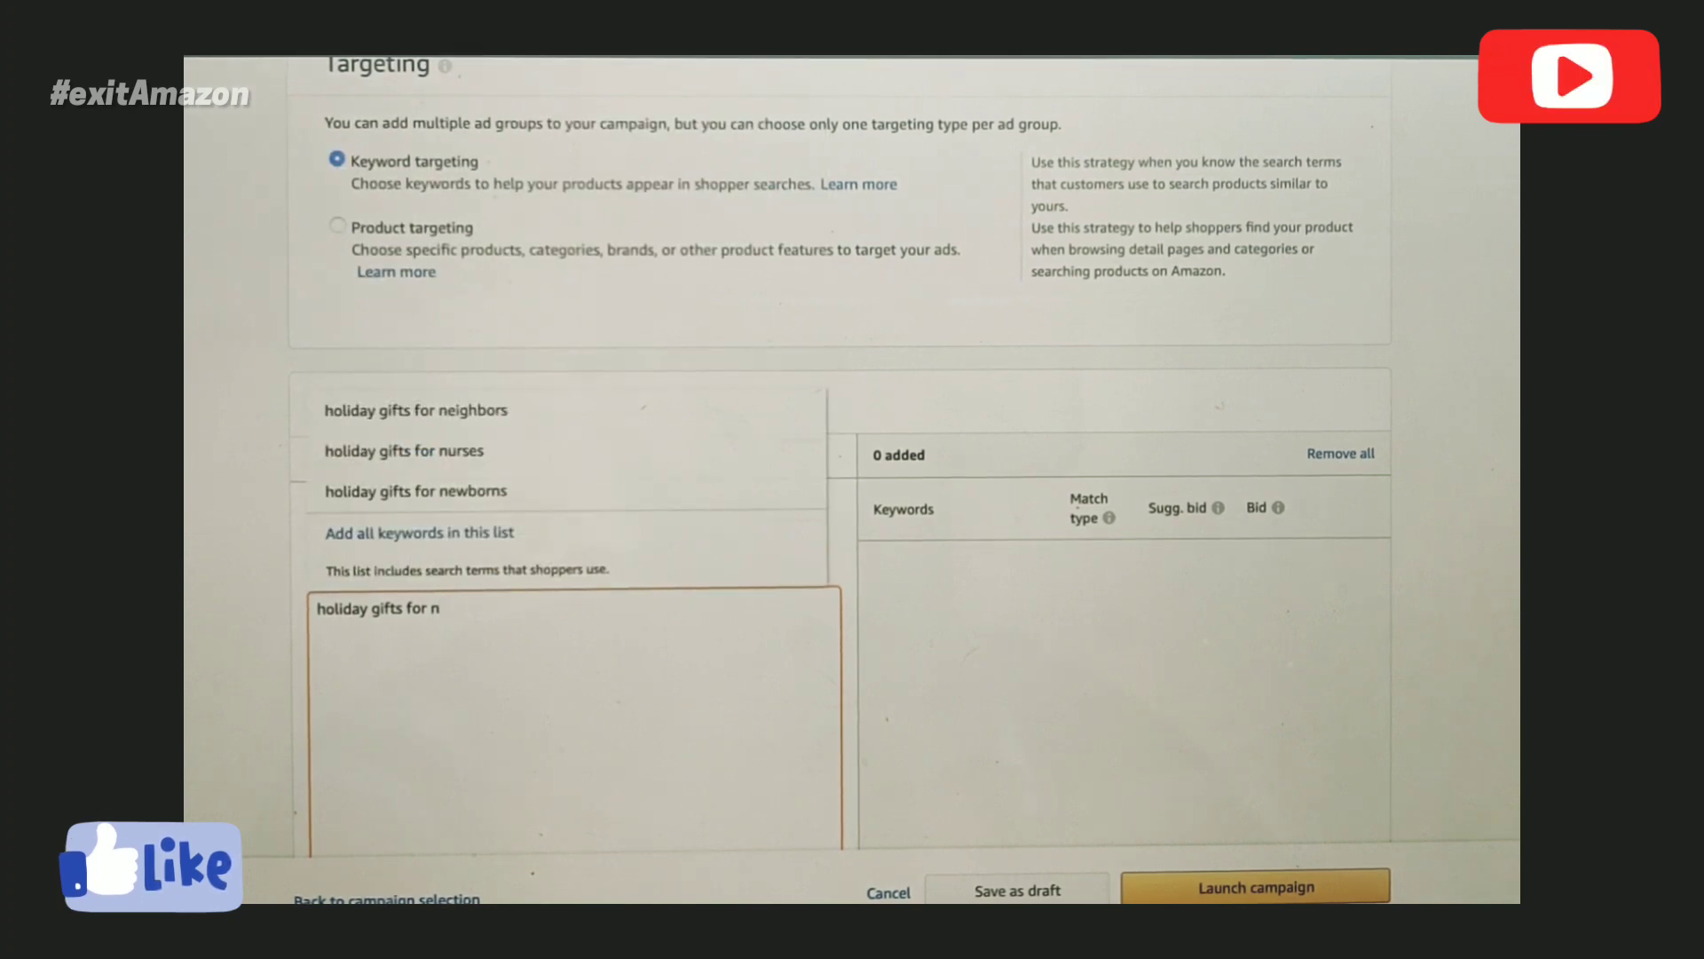